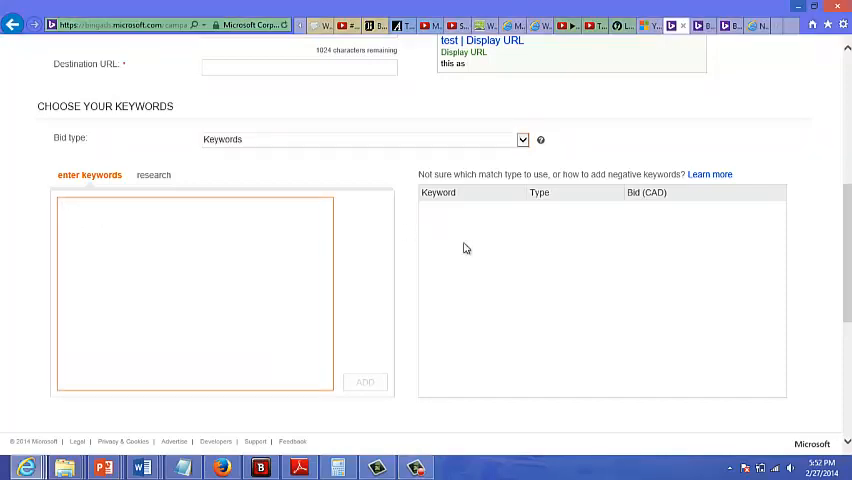
# Add the keywords 'make money', 'money' and 'income' to the list as Broad match
pyautogui.write('make')
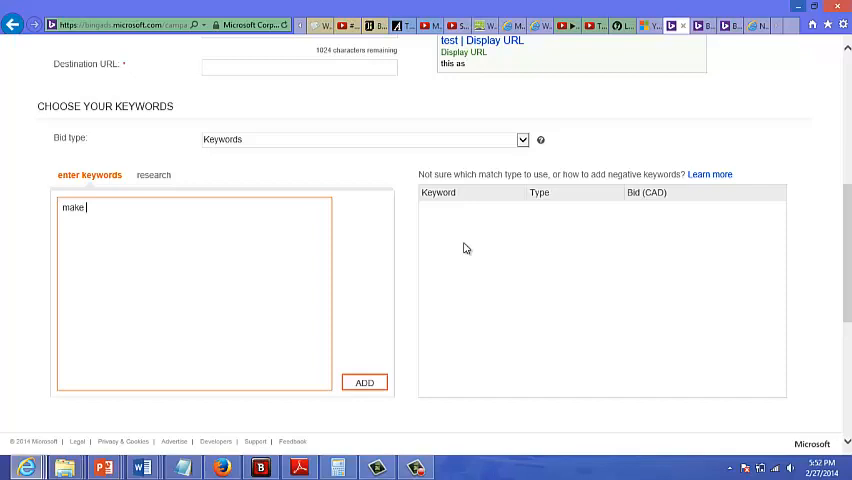
pyautogui.write('money')
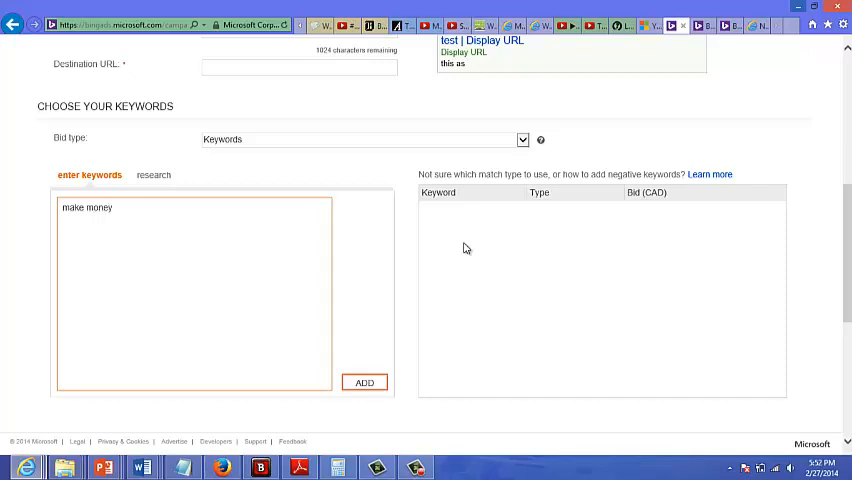
pyautogui.write('money')
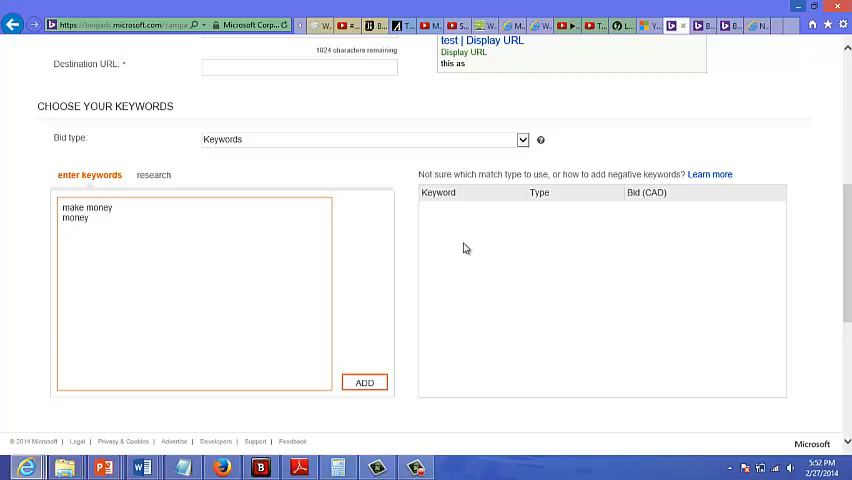
pyautogui.write('income')
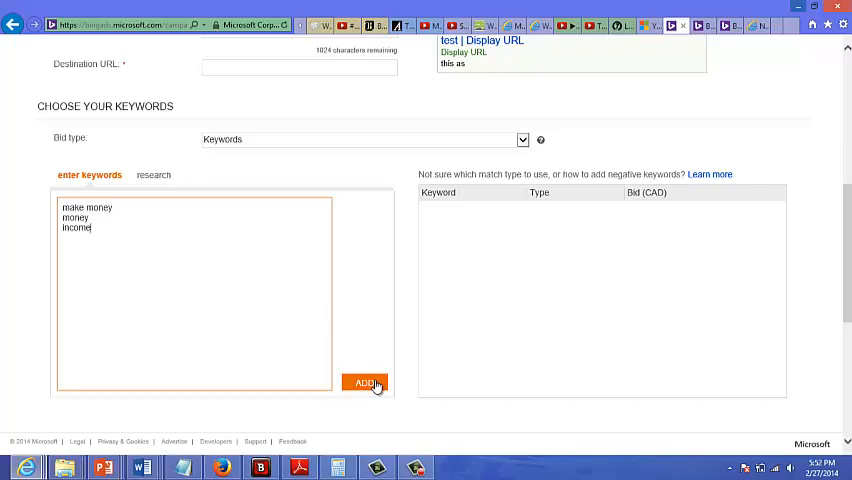
pyautogui.click(365, 383)
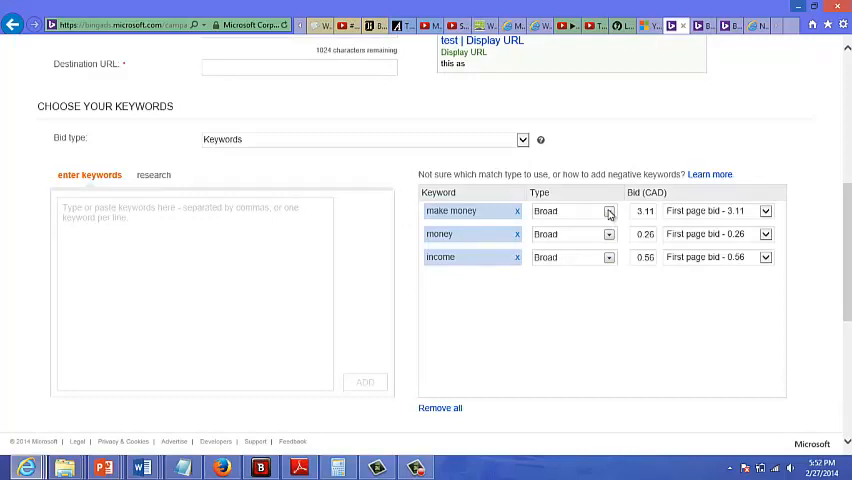
pyautogui.click(609, 211)
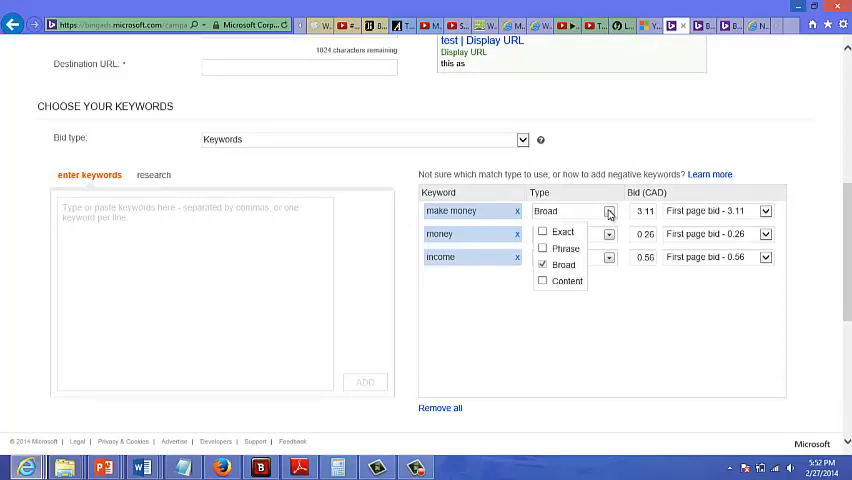